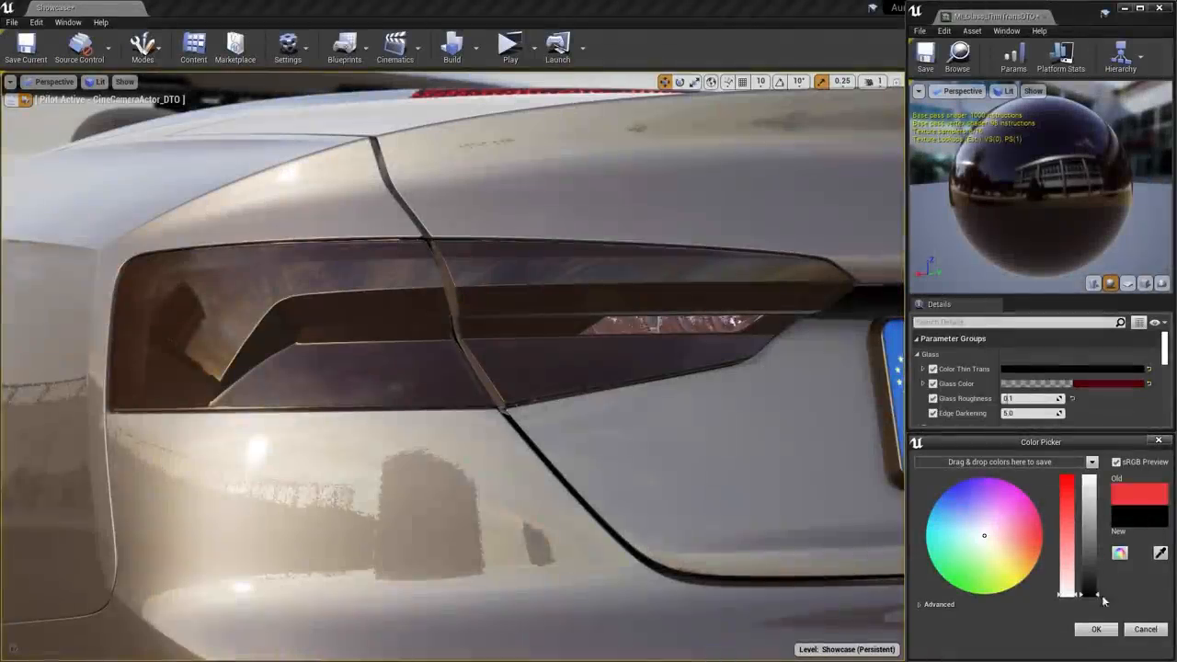
- Adjust the Color Thin Trans value and hue to a bright, rich red
drag(1090, 596, 1090, 504)
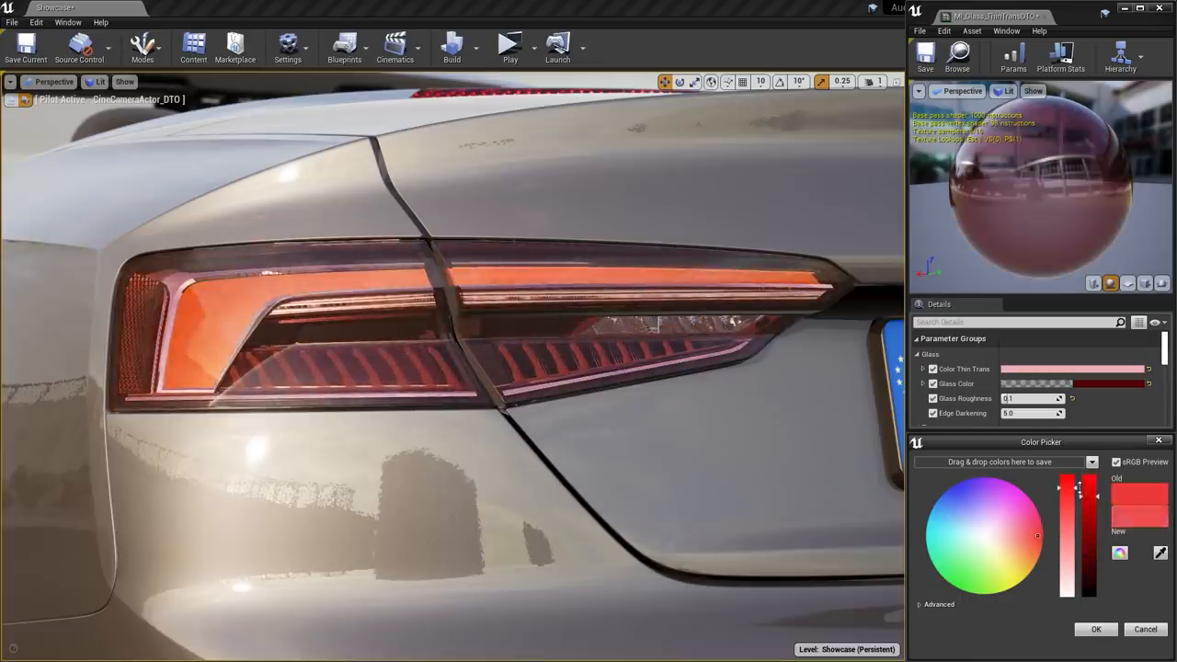
drag(1081, 497, 1081, 543)
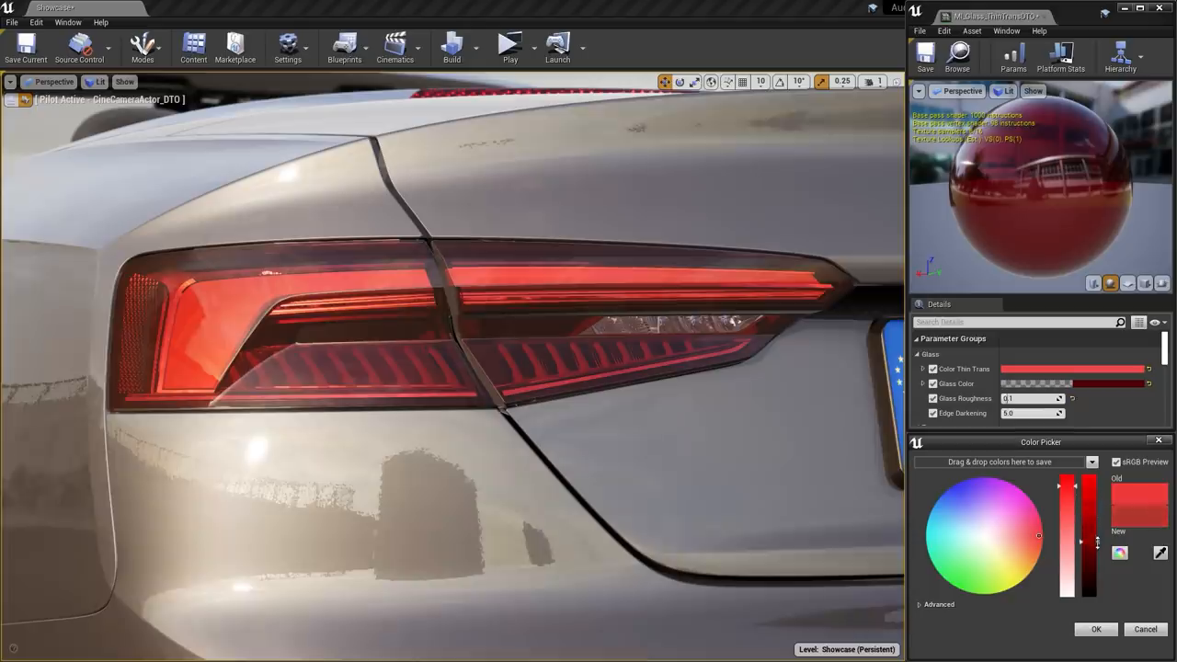
drag(1081, 540, 1080, 549)
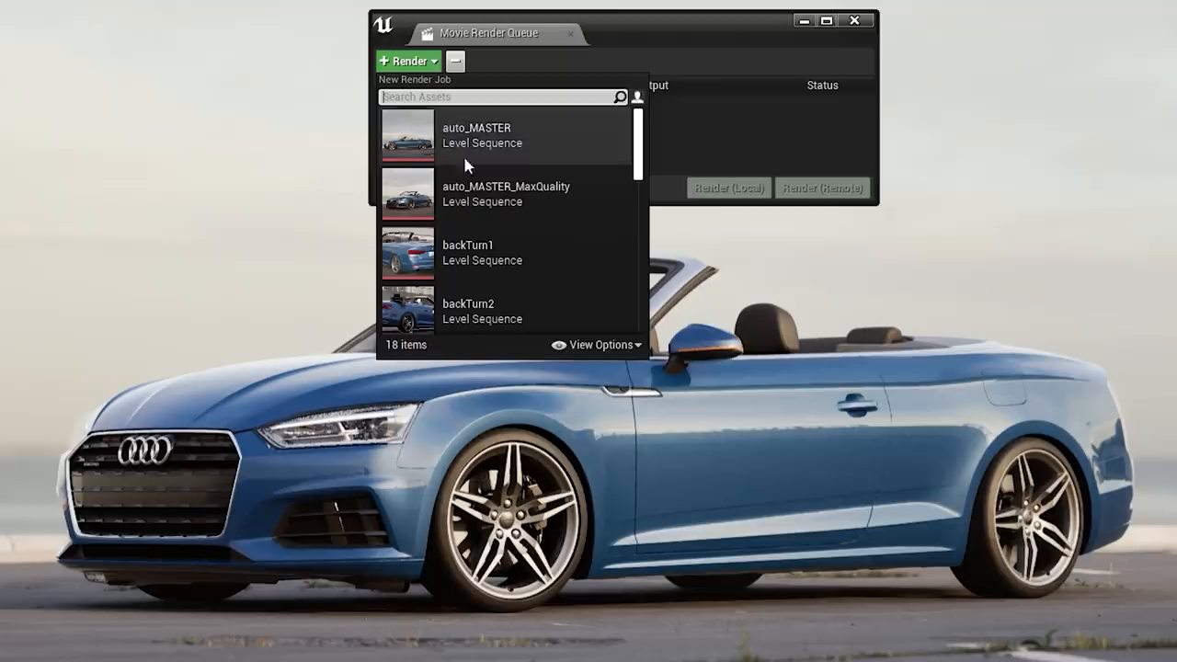
- Add render jobs for the auto_MASTER and backTurn1 level sequences
click(477, 135)
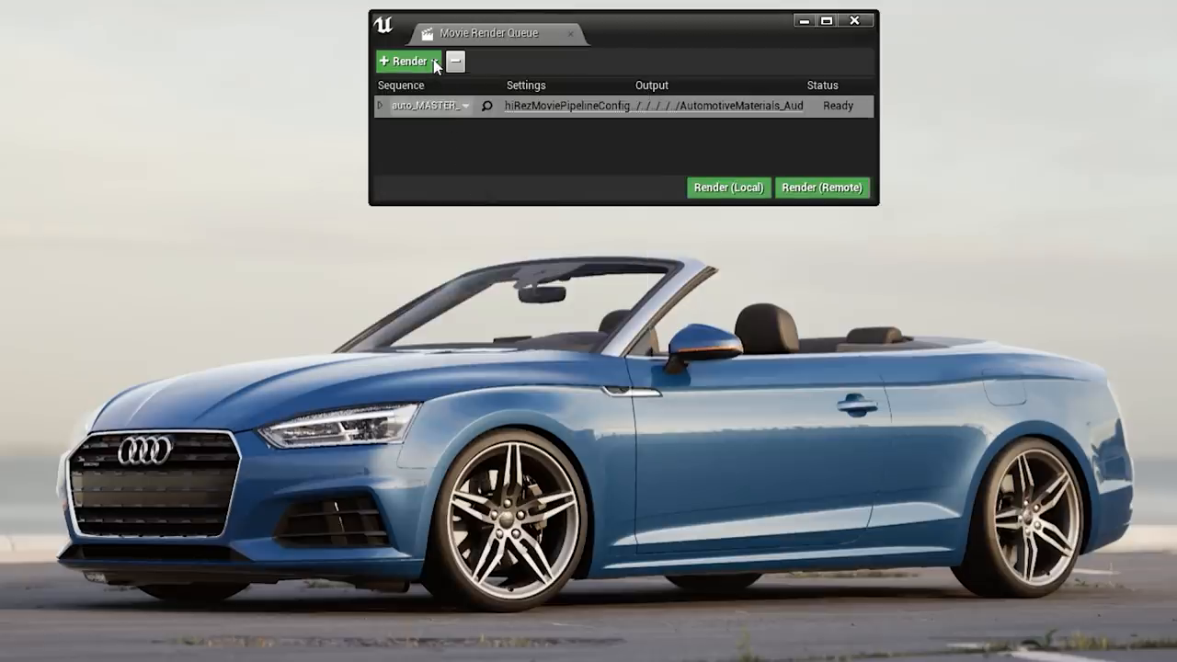
click(406, 60)
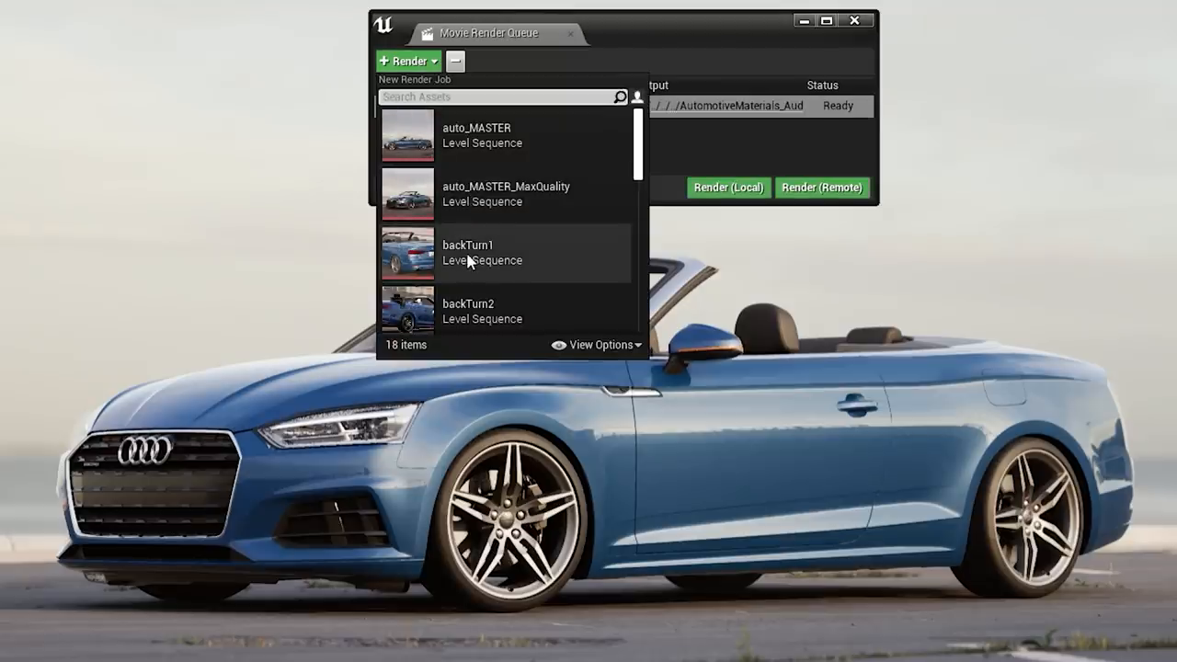
click(488, 252)
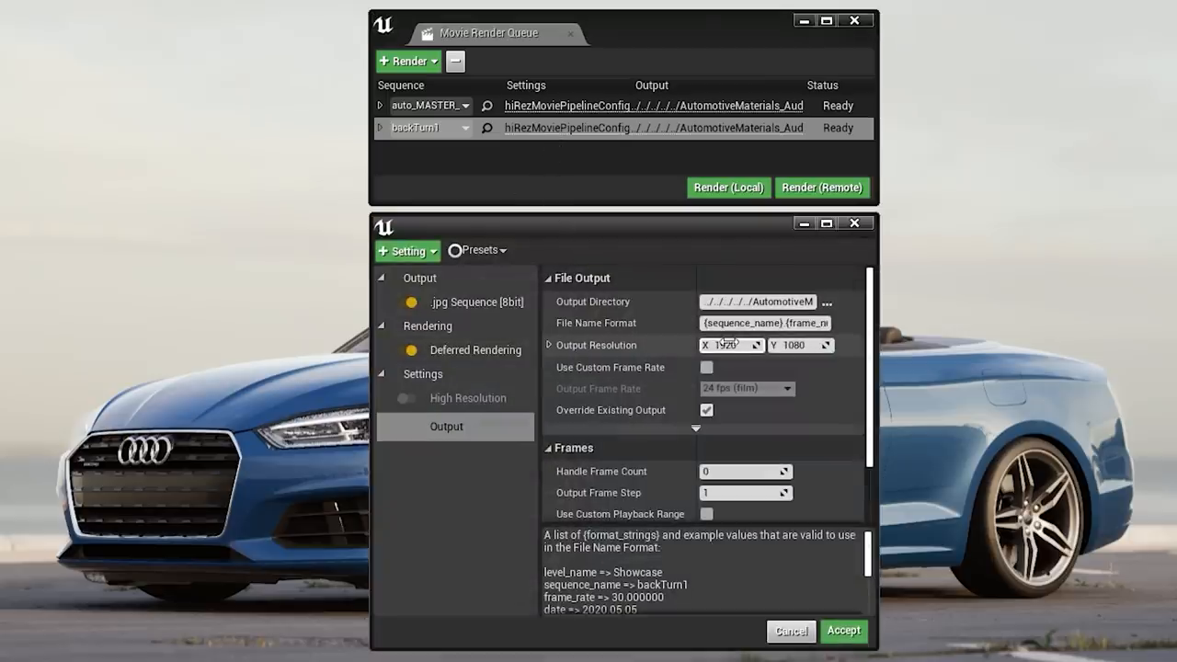
- Set output resolution to 8000×4000, add EXR output, and set 3 spatial samples
text(8000)
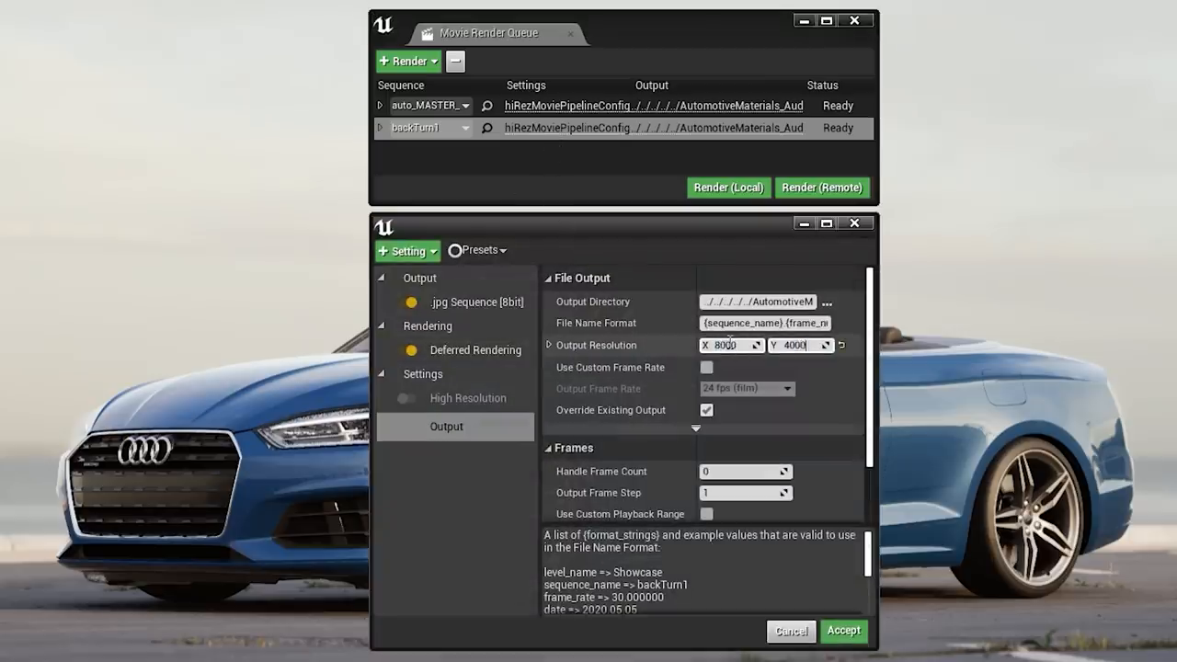
click(408, 250)
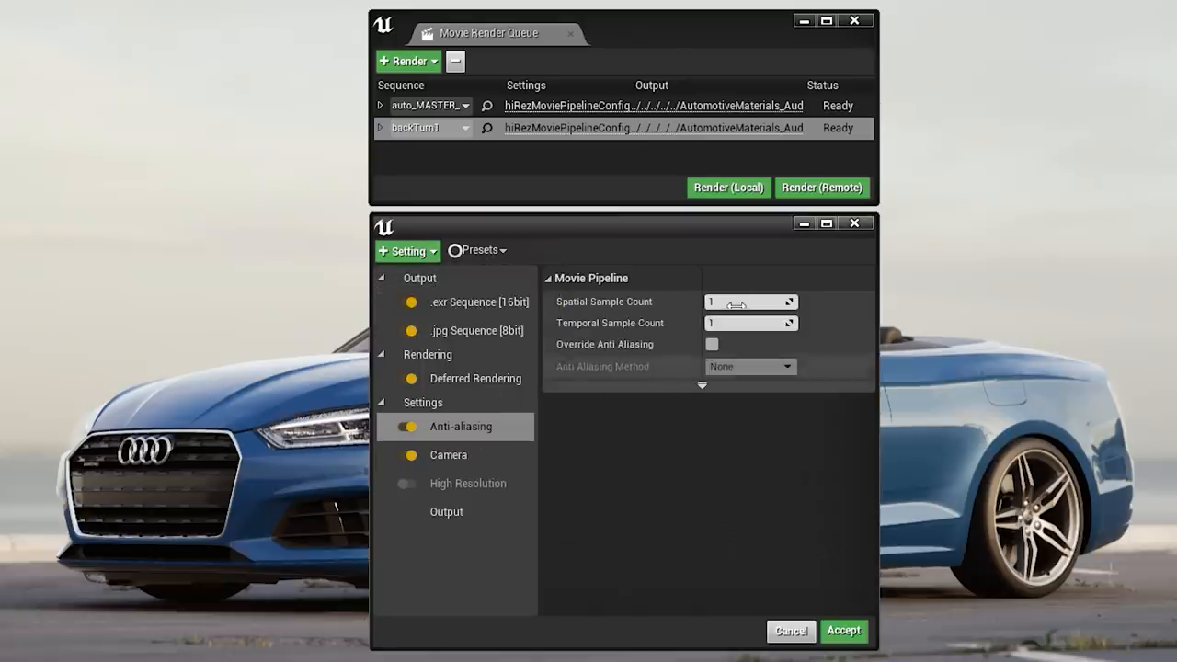
text(3)
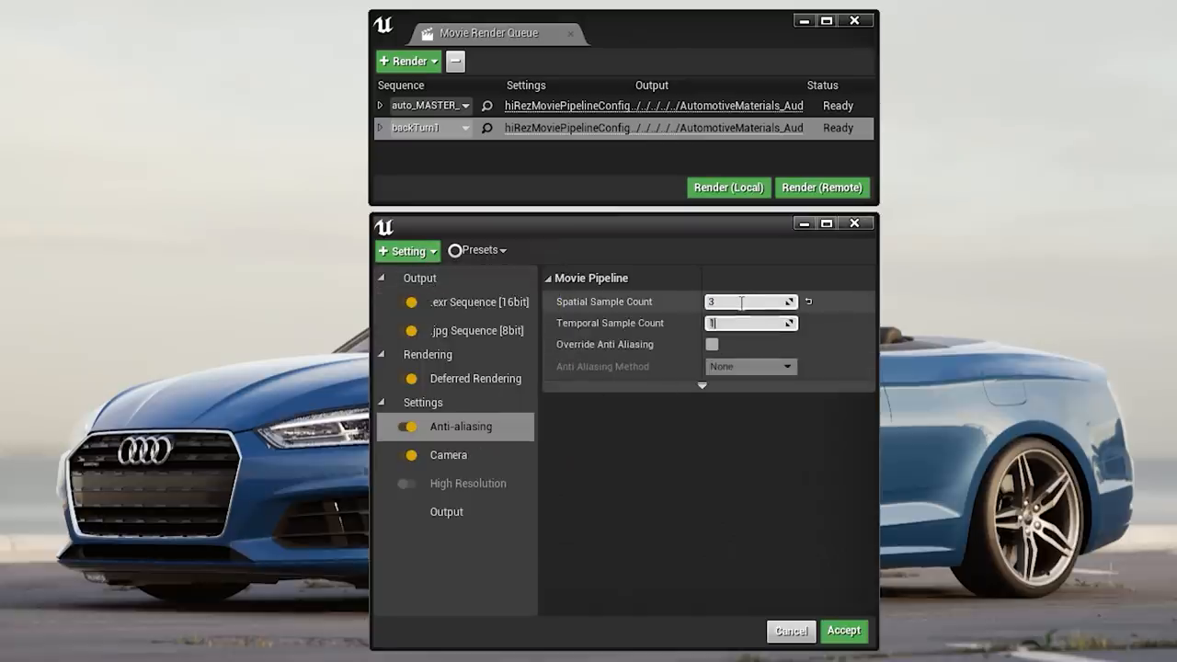
- Set 5 temporal samples, override anti-aliasing, and set high-resolution tile count to 4
click(712, 344)
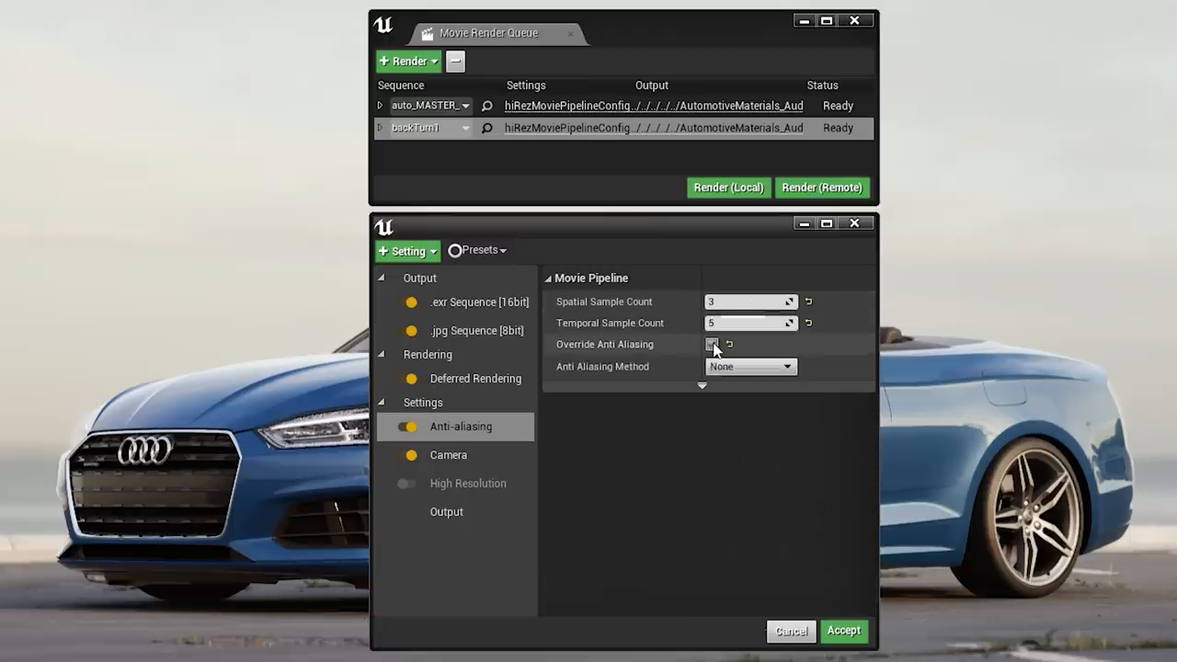
click(712, 344)
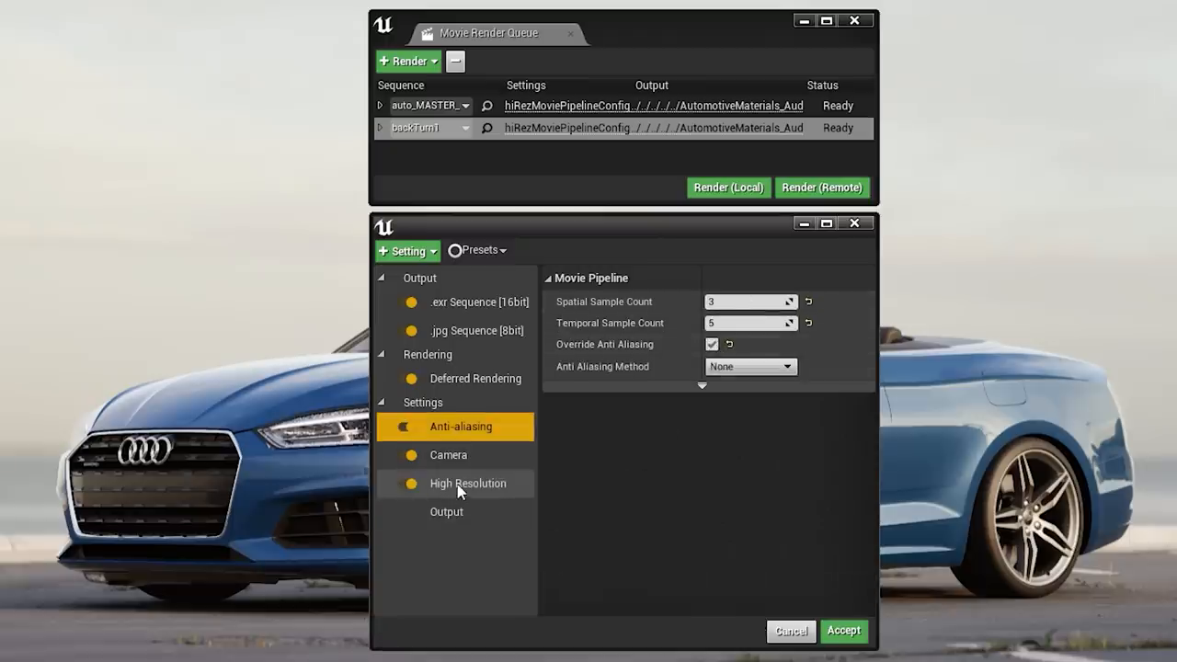
click(468, 483)
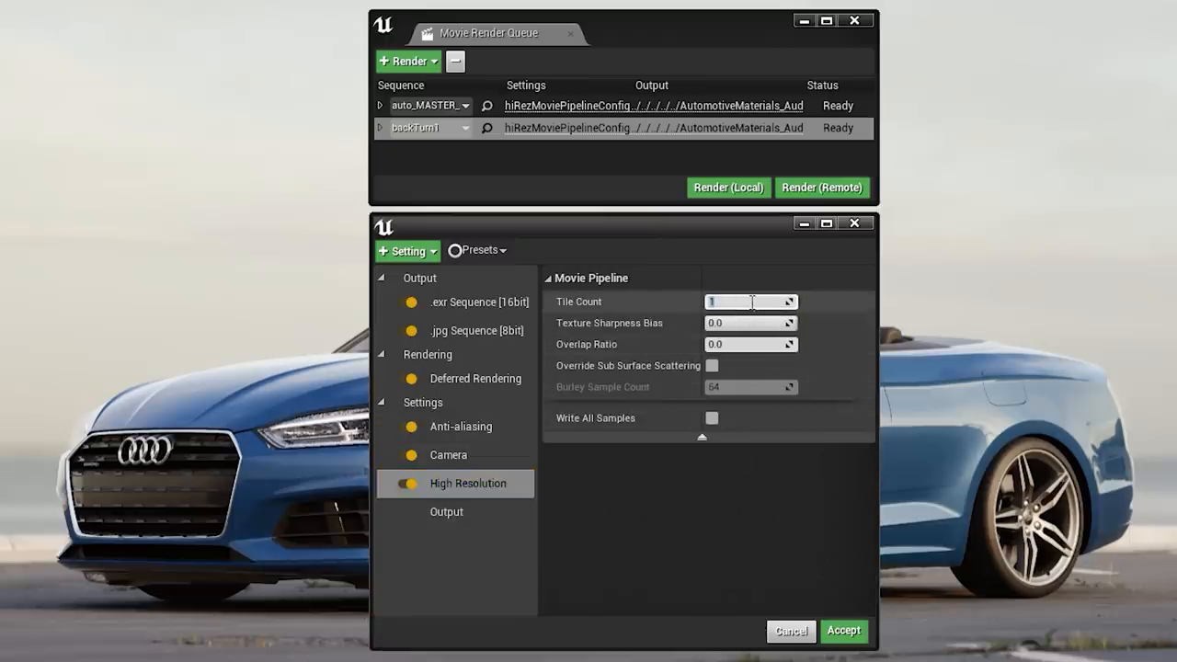
text(4)
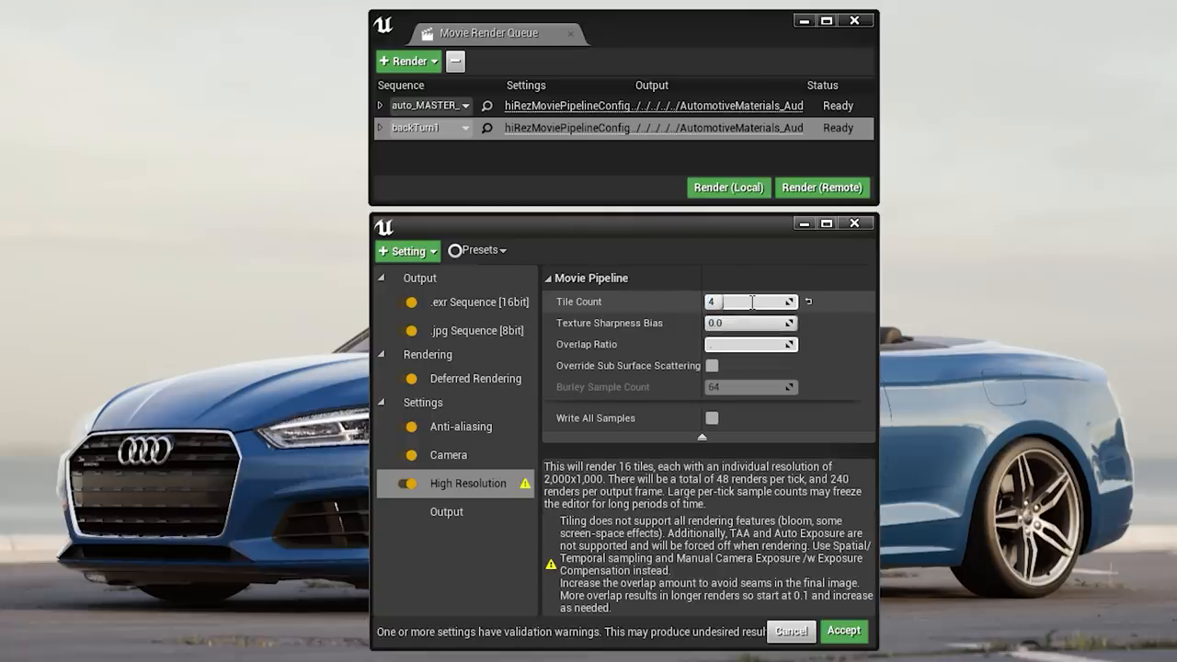